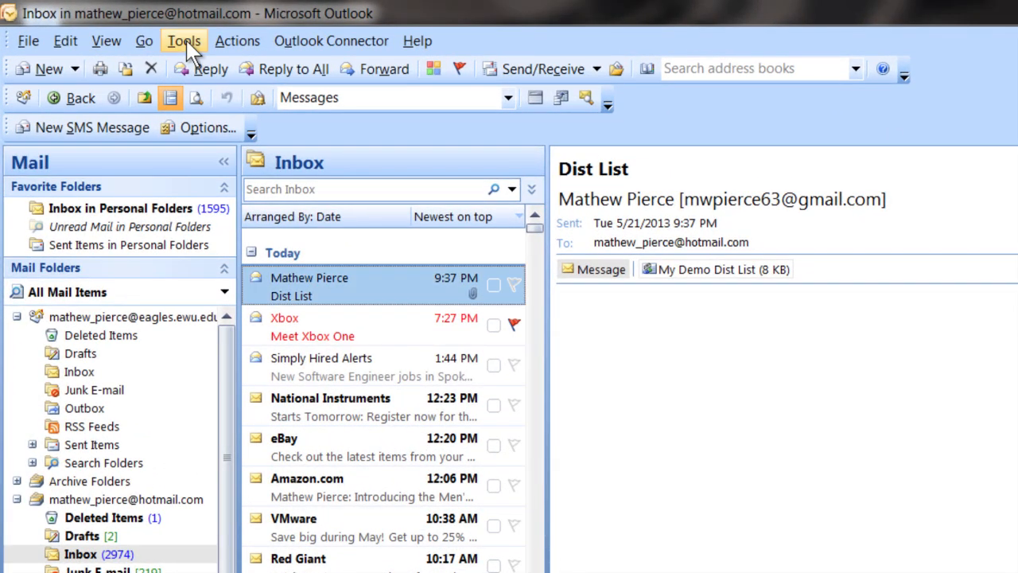
Reach the Macros dialog through Tools > Macro > Macros, showing an empty macro list.
{"action": "left_click", "coordinate": [185, 42]}
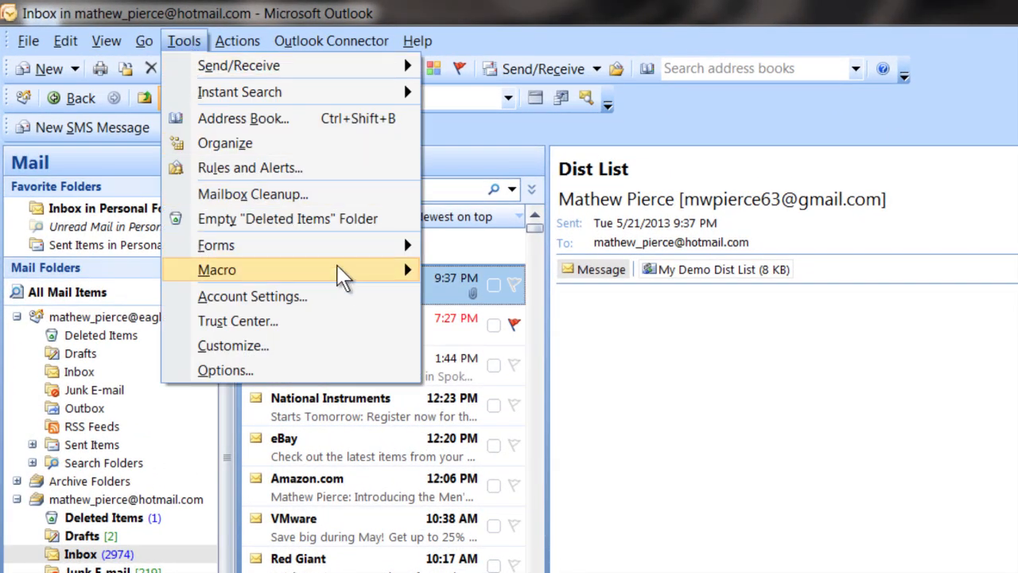
{"action": "mouse_move", "coordinate": [216, 270]}
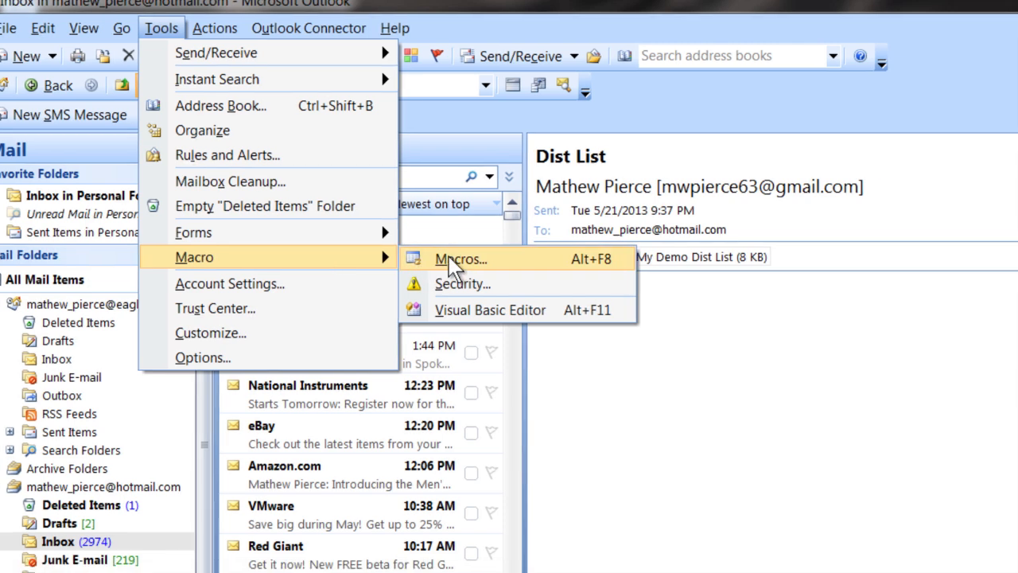
{"action": "left_click", "coordinate": [460, 257]}
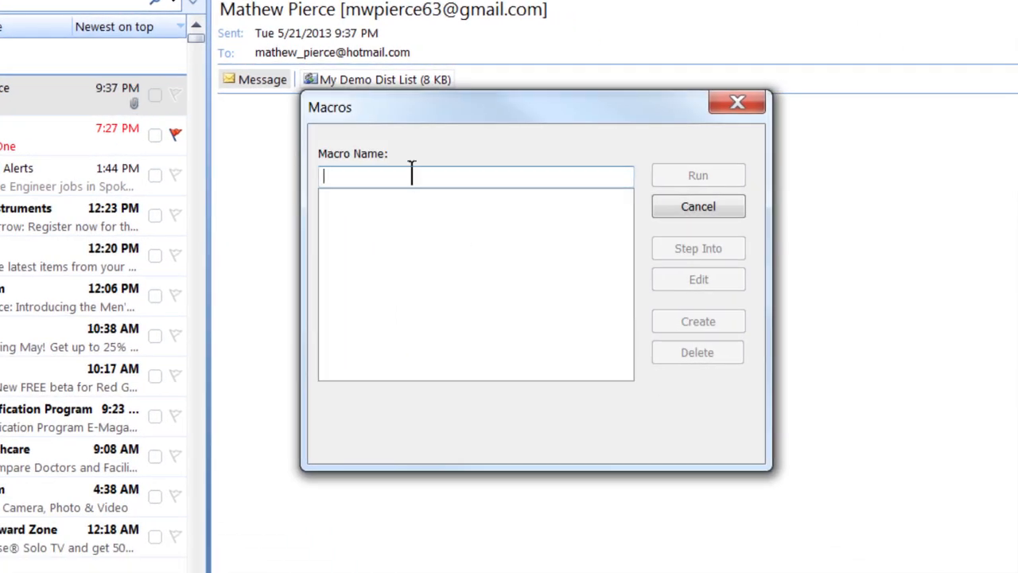
Name the new macro MyMacro and create it, opening an empty Sub in the VBA editor.
{"action": "type", "text": "MyMacro"}
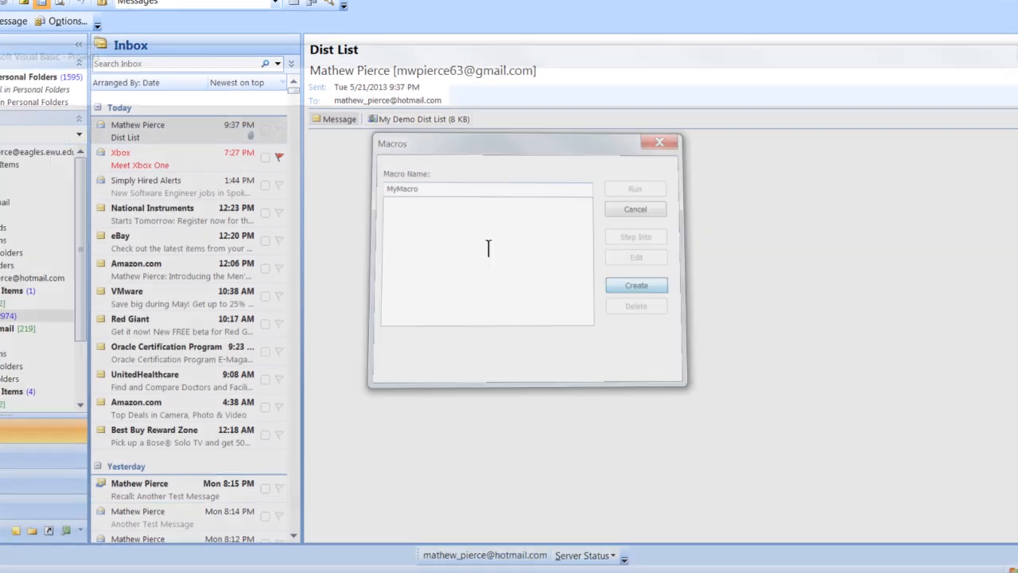
{"action": "left_click", "coordinate": [636, 285]}
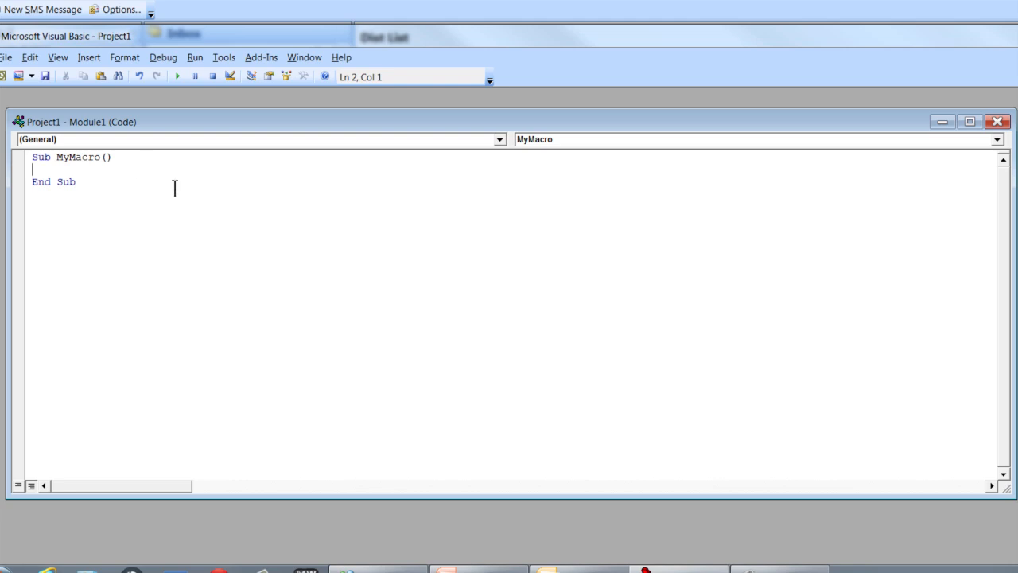
{"action": "mouse_move", "coordinate": [229, 184]}
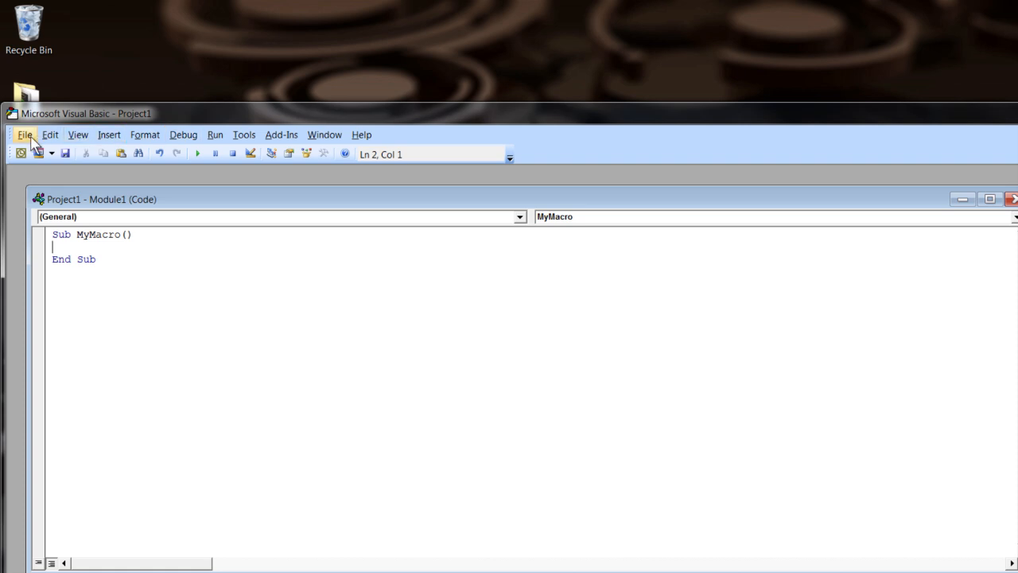
Close the VBA editor via File > Close and Return to Microsoft Office Outlook.
{"action": "left_click", "coordinate": [25, 133]}
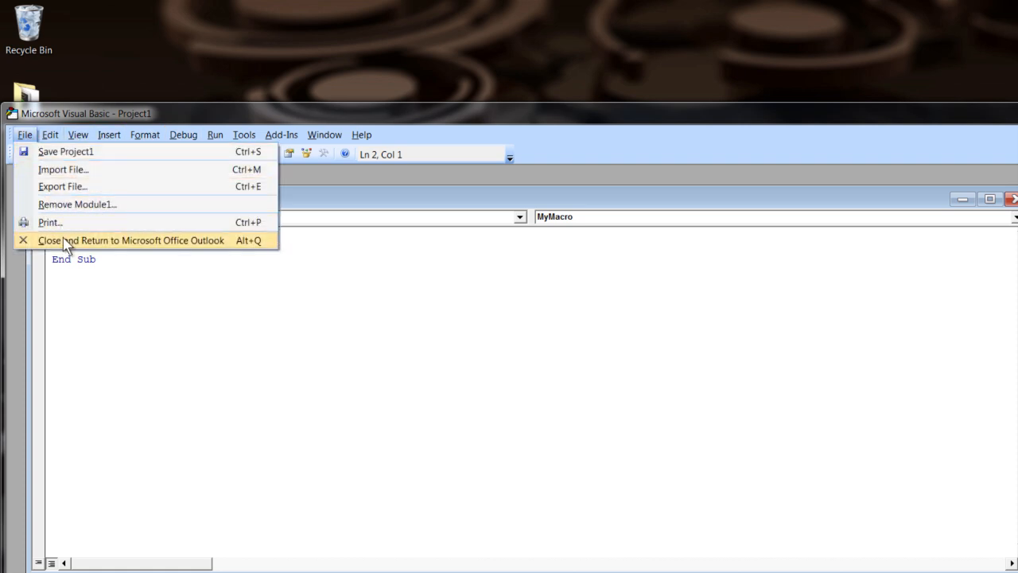
{"action": "left_click", "coordinate": [130, 240]}
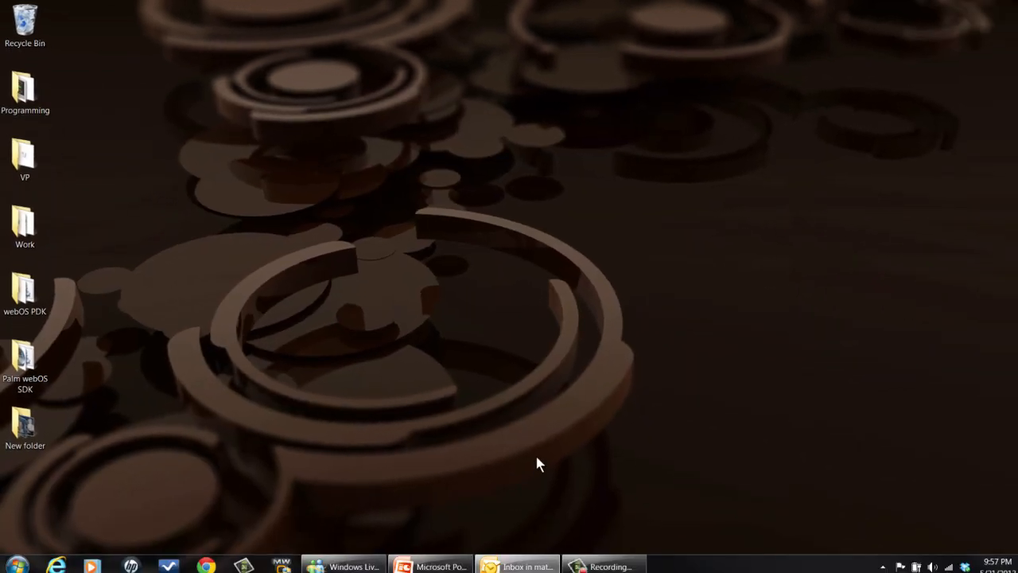
Restore the Outlook Inbox window from the taskbar.
{"action": "left_click", "coordinate": [513, 560]}
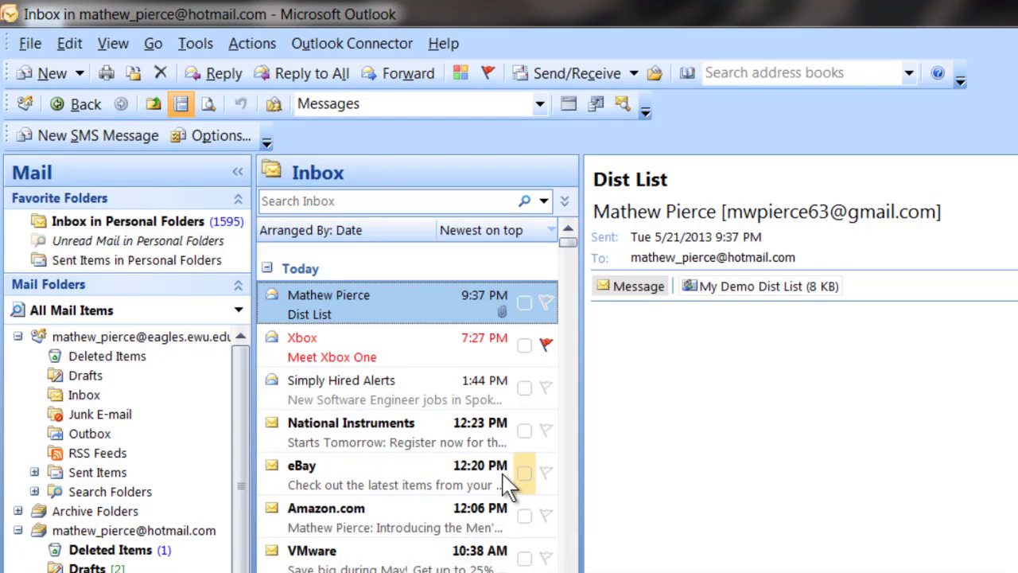
{"action": "mouse_move", "coordinate": [446, 318]}
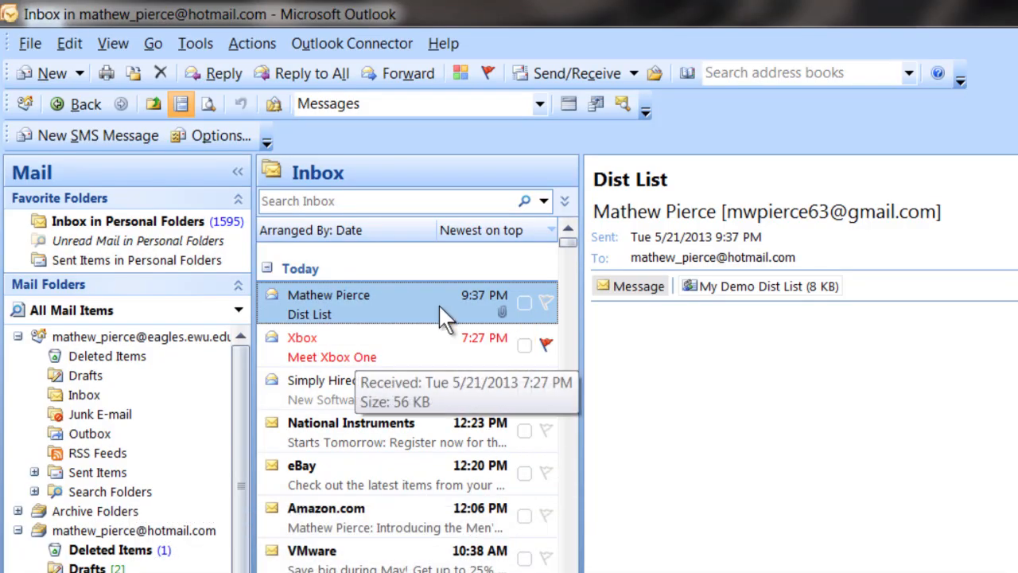
Reopen the Tools menu heading toward Macro to run MyMacro.
{"action": "left_click", "coordinate": [195, 43]}
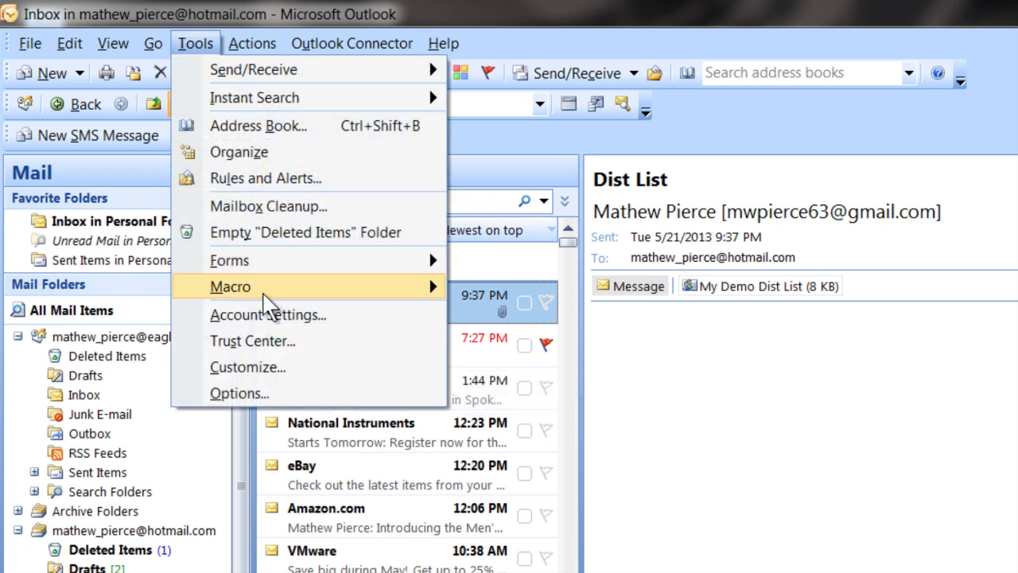